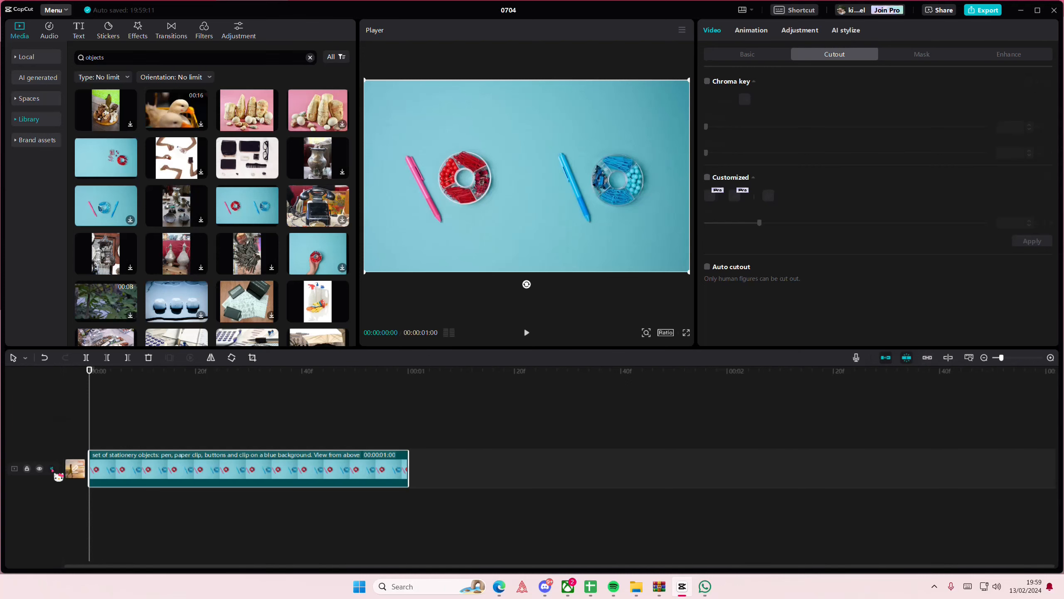
Copy-paste the stationery clip so a duplicate sits on a new track above
click(39, 469)
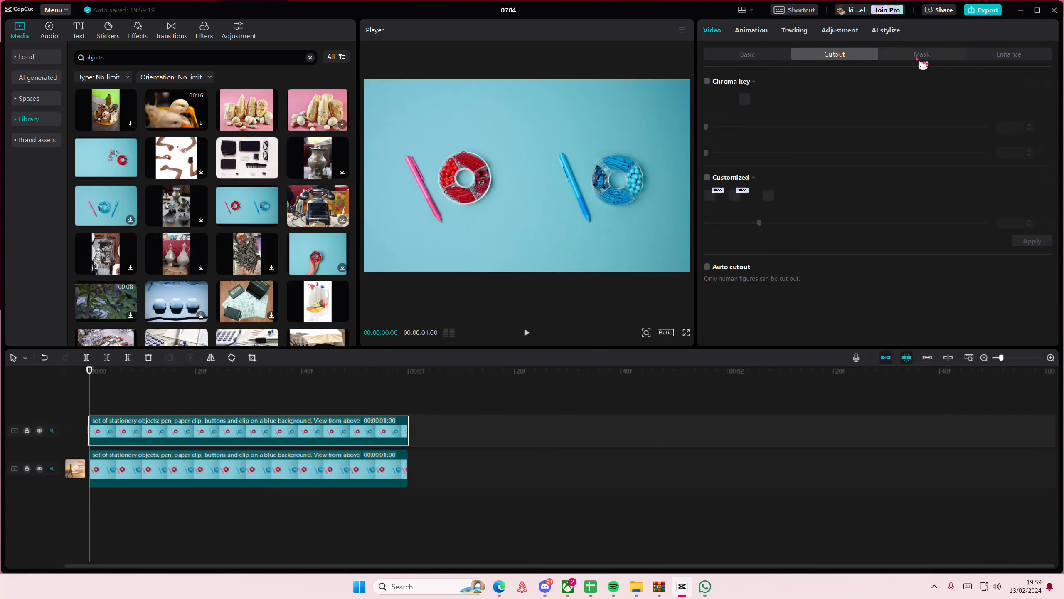
Give the top copy a circle mask sized and placed over empty blue background
click(922, 54)
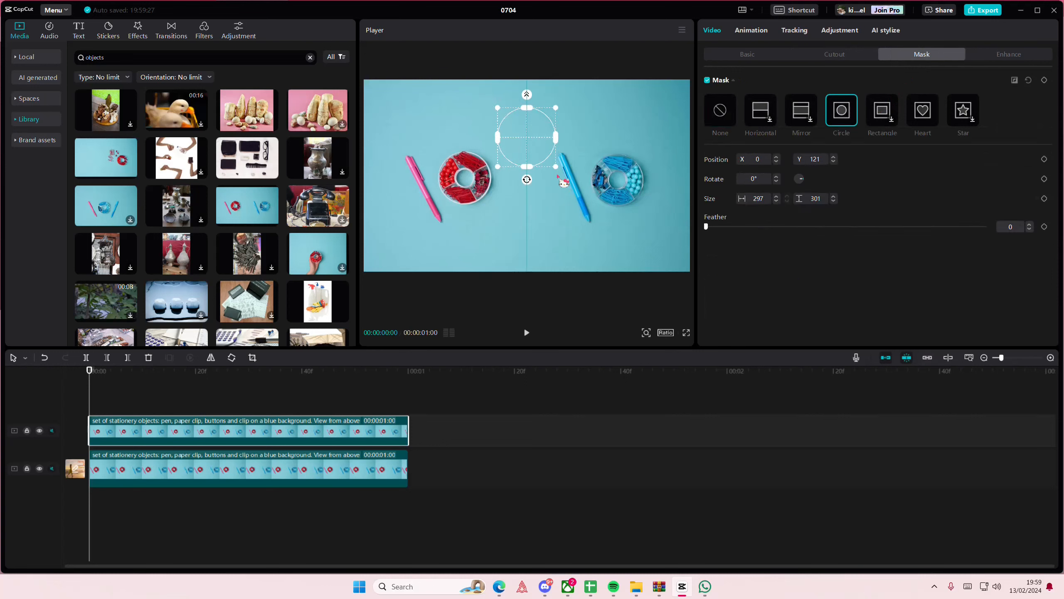
drag(526, 136, 622, 200)
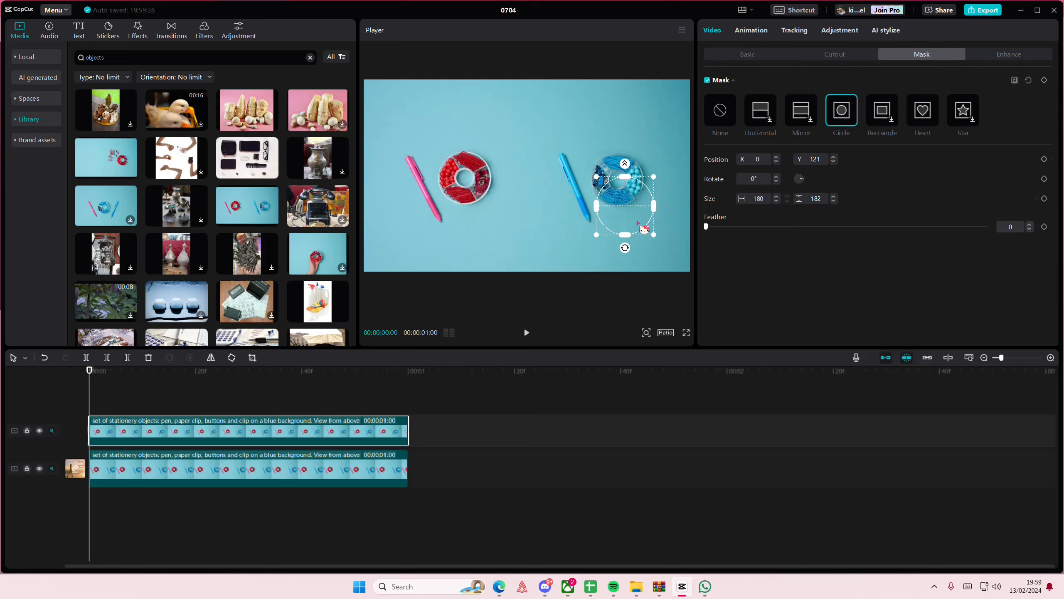
drag(625, 202, 514, 141)
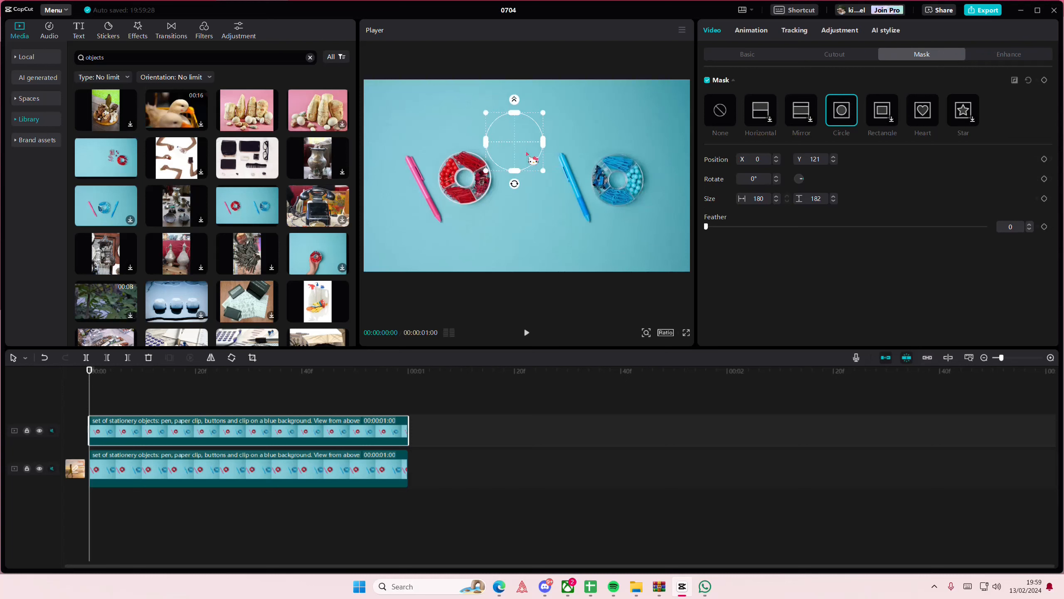
drag(534, 160, 555, 175)
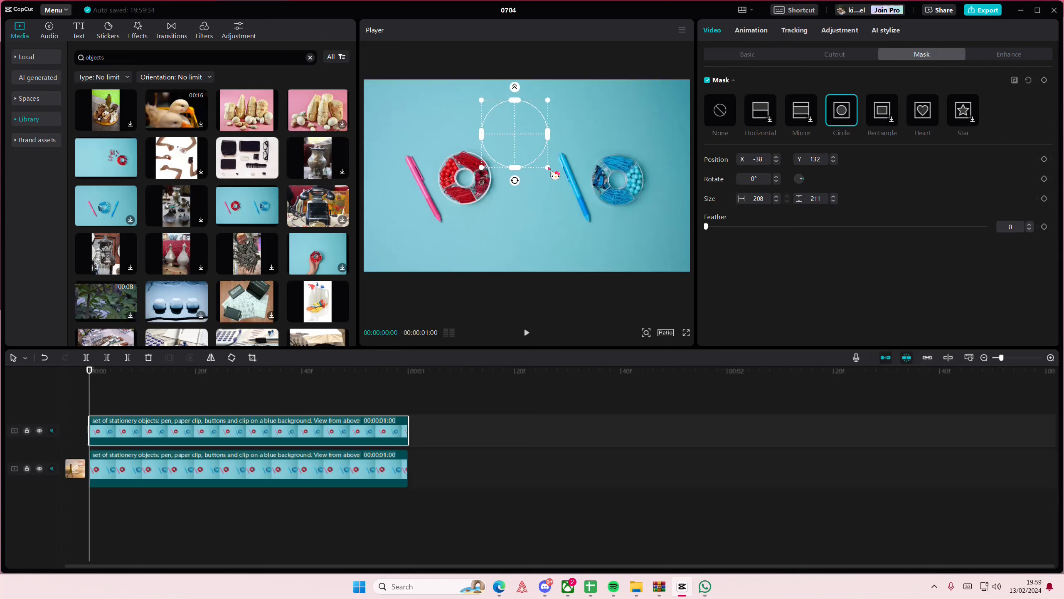
Shift the copy in Basic over the tray, then enlarge the mask with Feather 4
click(746, 54)
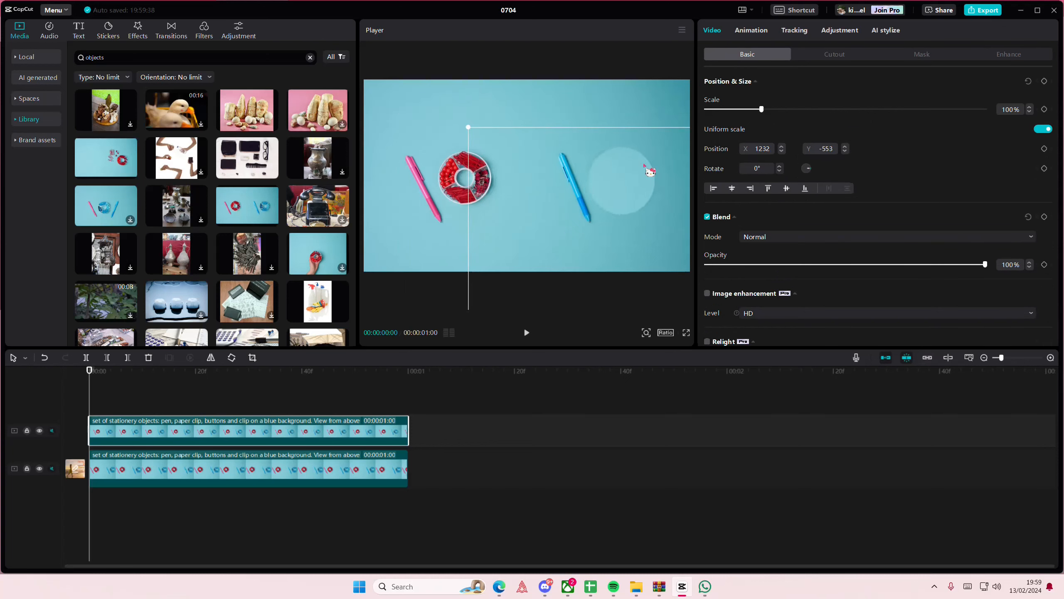
click(921, 53)
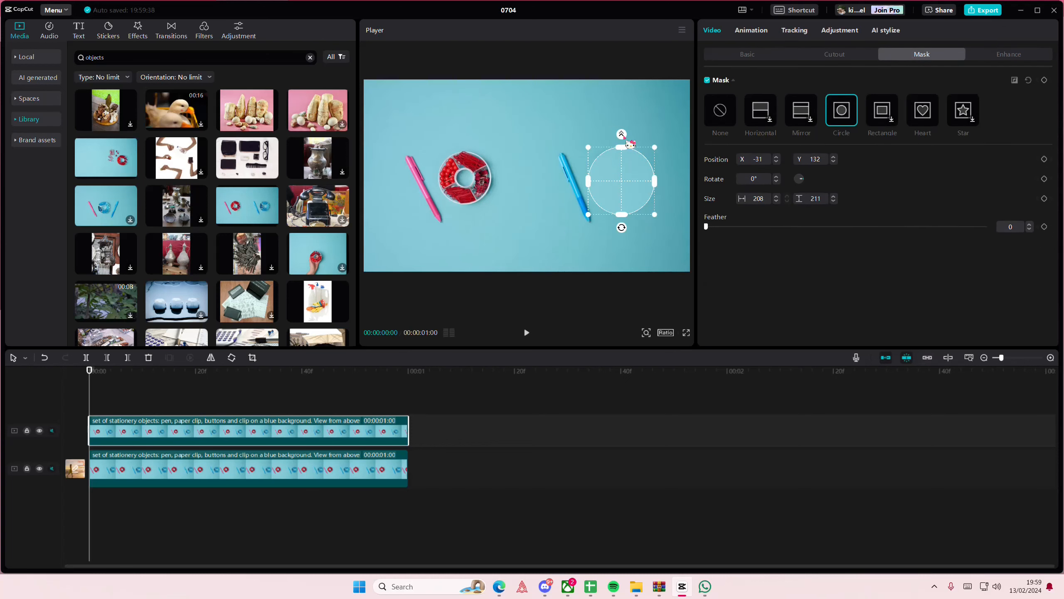
drag(706, 226, 716, 227)
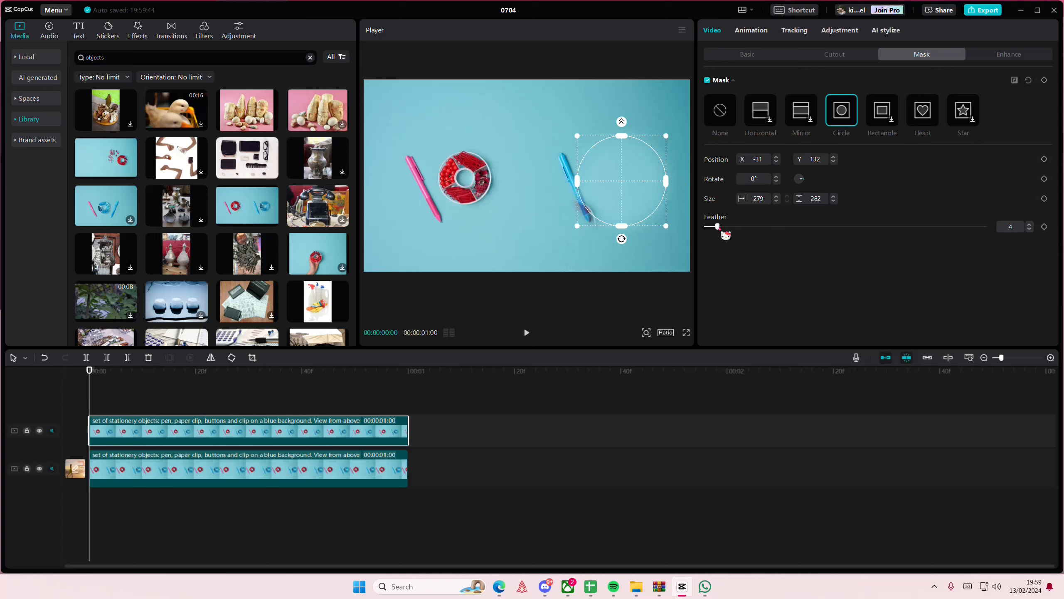
Reselect the top copy and shift its circle patch of background over the blue tray
click(233, 371)
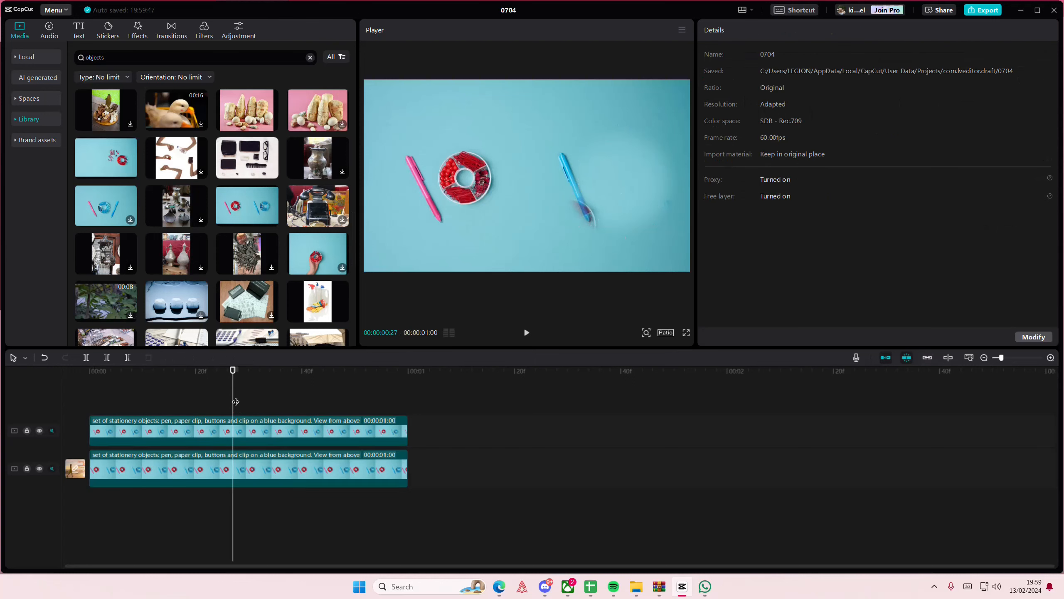
click(840, 110)
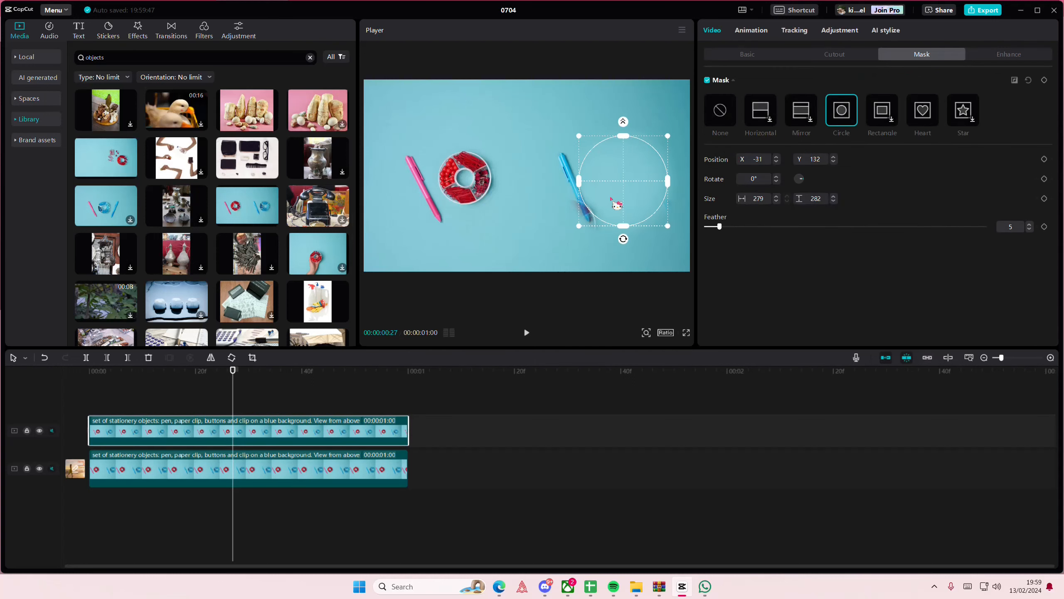
drag(617, 204, 594, 222)
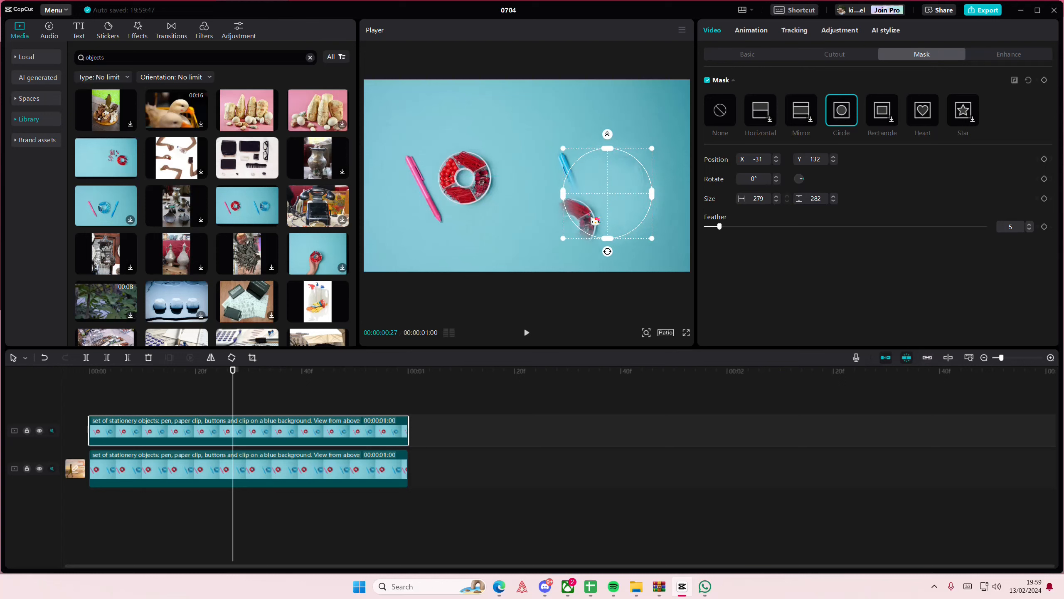
drag(607, 194, 531, 132)
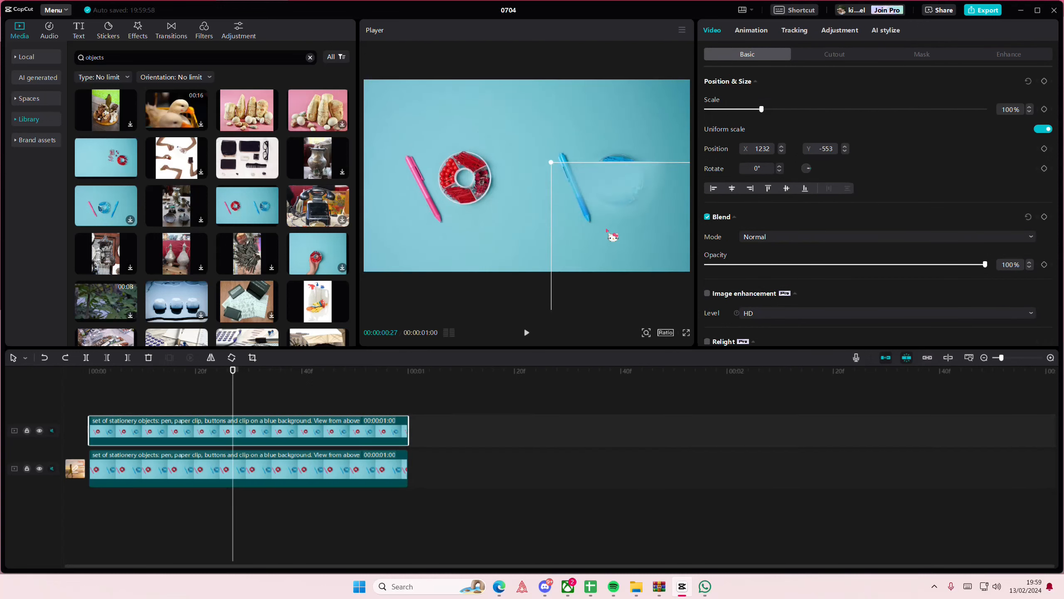
click(922, 54)
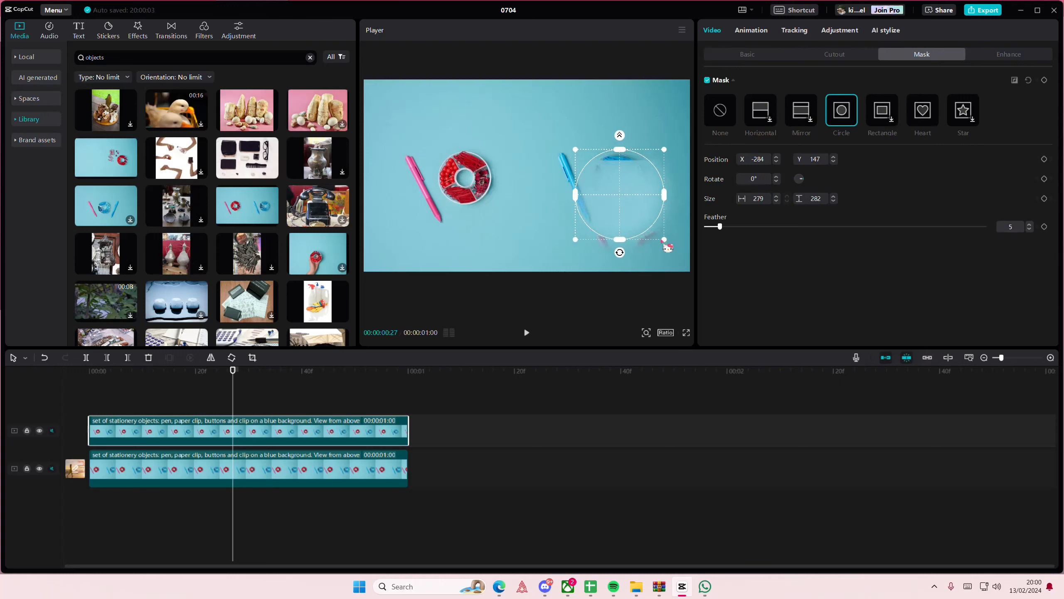
Raise the patch clip's Scale to 154% so the tray is fully hidden beside the blue pen
click(747, 54)
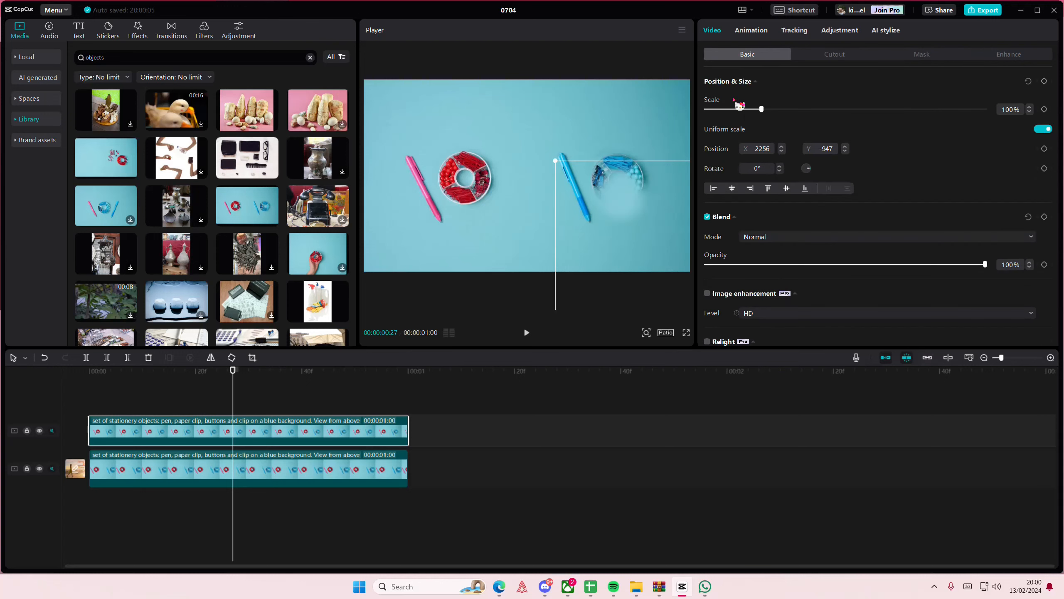
drag(761, 108, 791, 108)
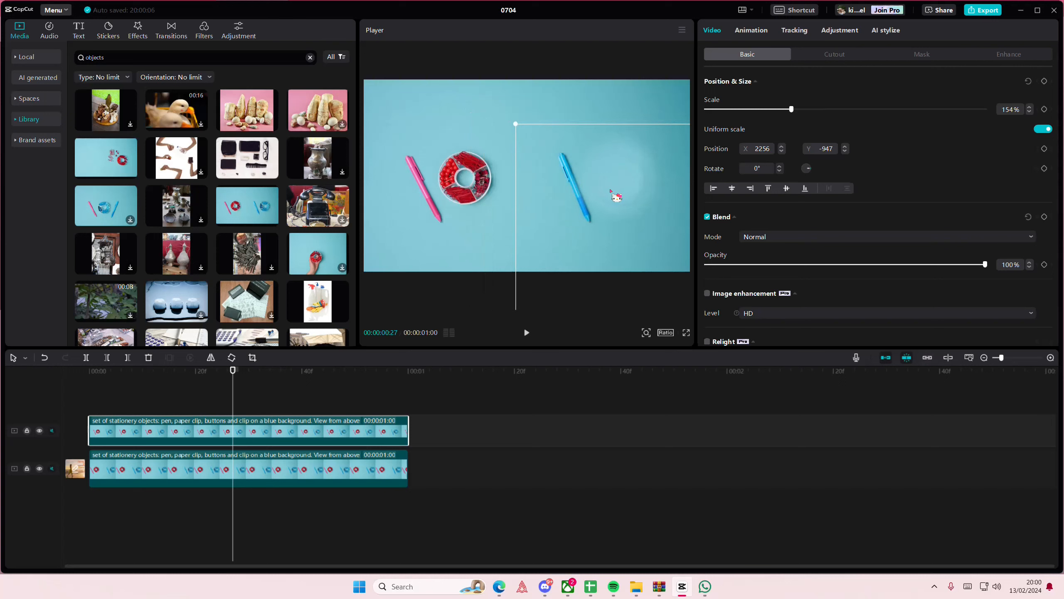
click(921, 54)
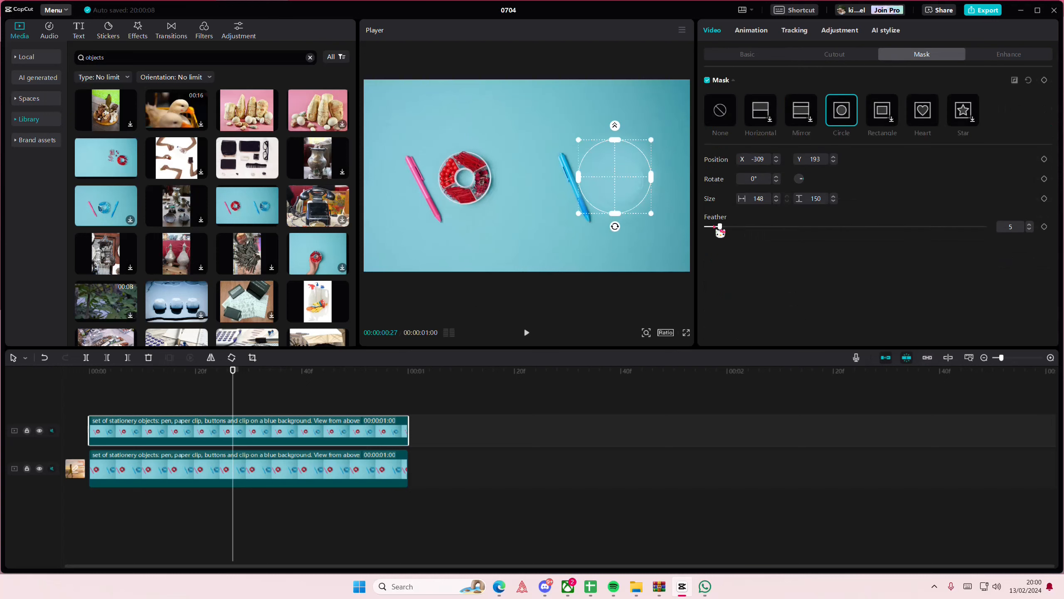
Paste a third copy of the stationery clip onto a new top track and select it
click(747, 54)
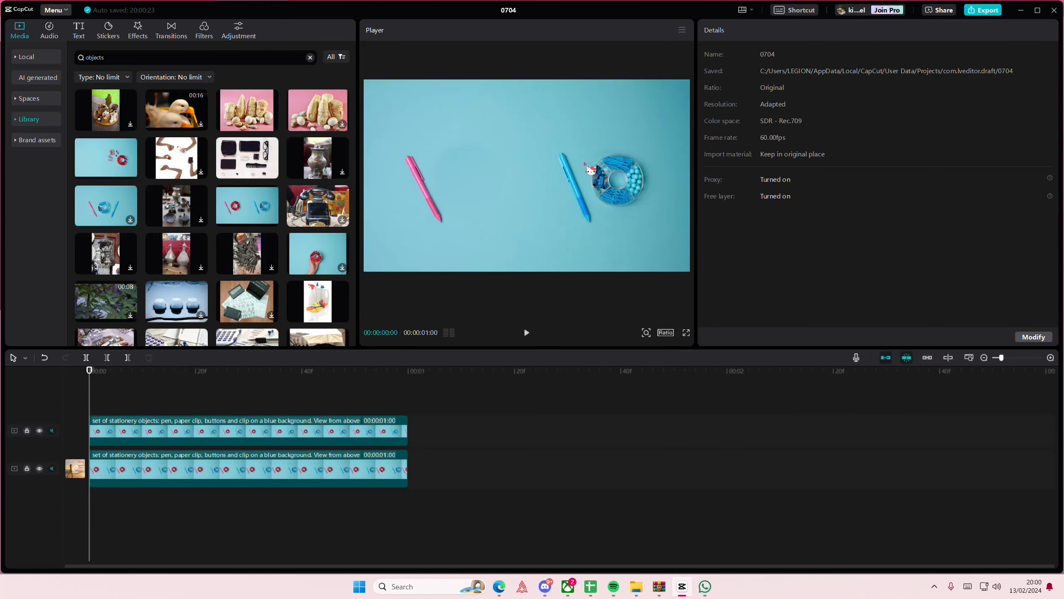
mouse_move(326, 366)
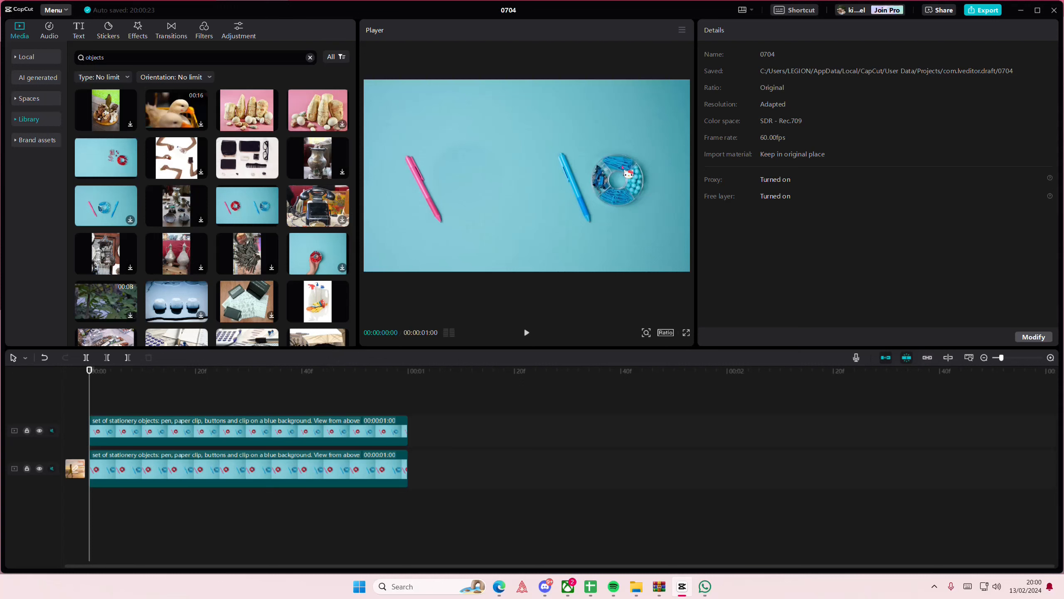
click(248, 431)
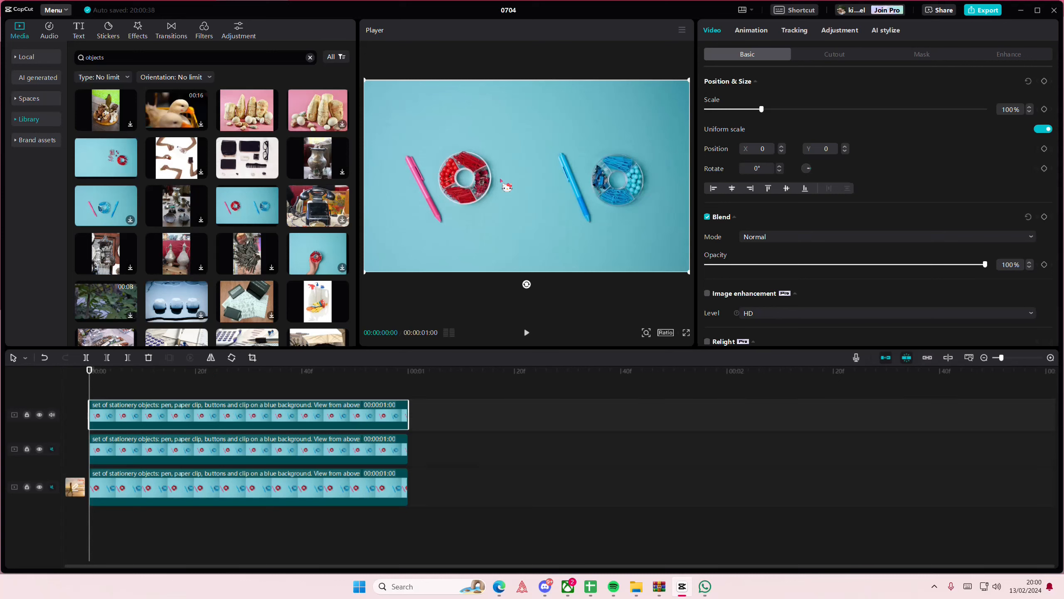
Circle-mask the third copy and scale it so empty background fills the circle over the tray
click(921, 54)
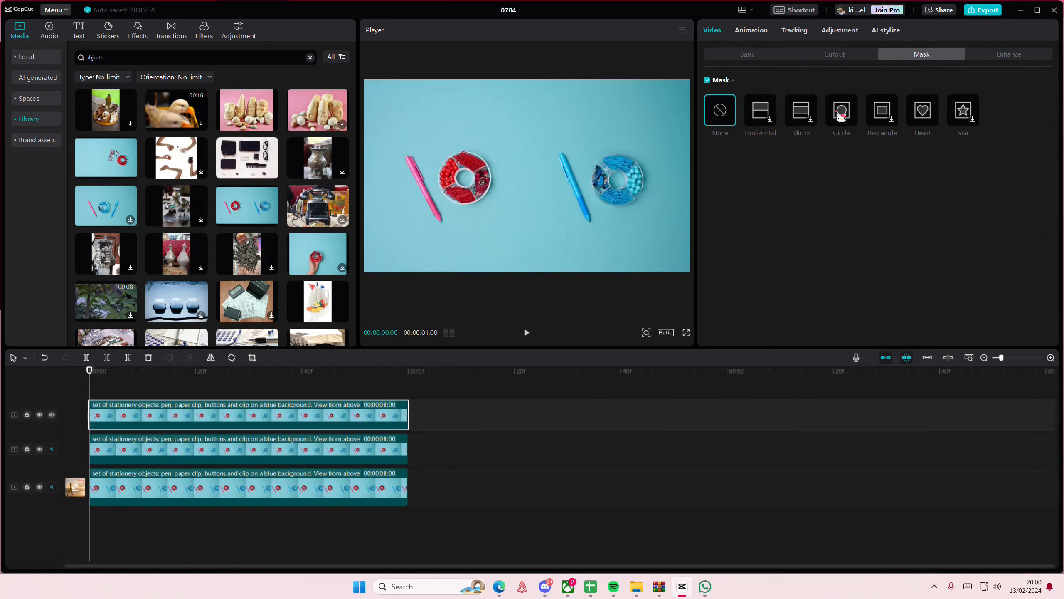
click(841, 110)
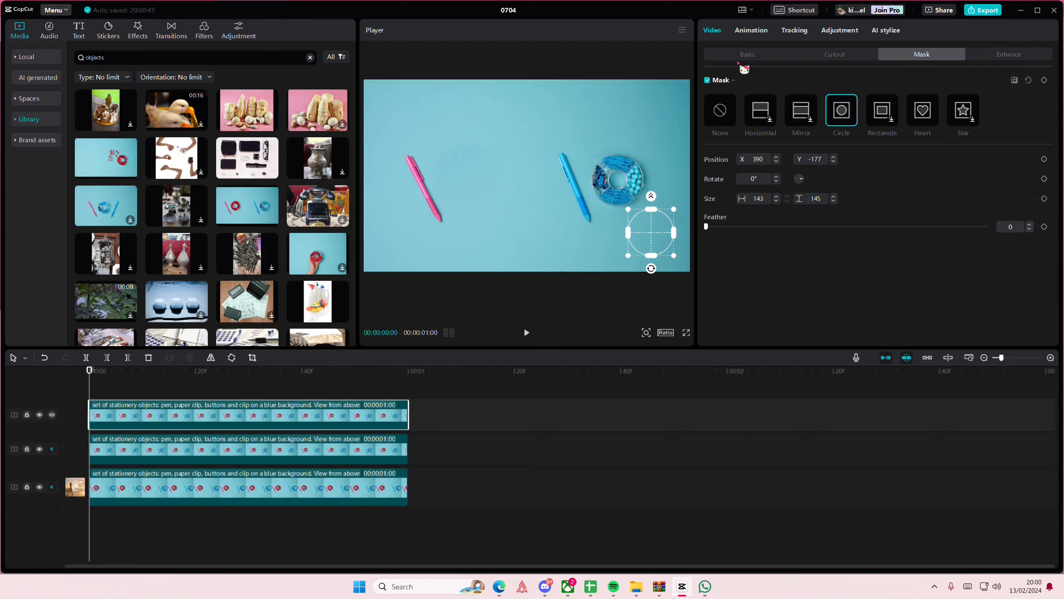
click(747, 54)
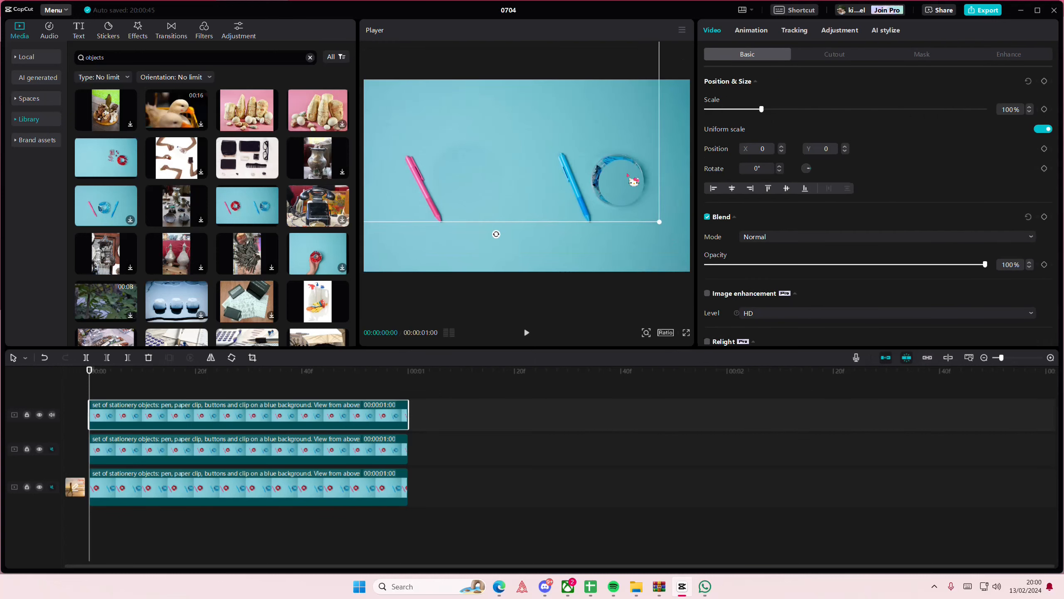
drag(762, 109, 765, 109)
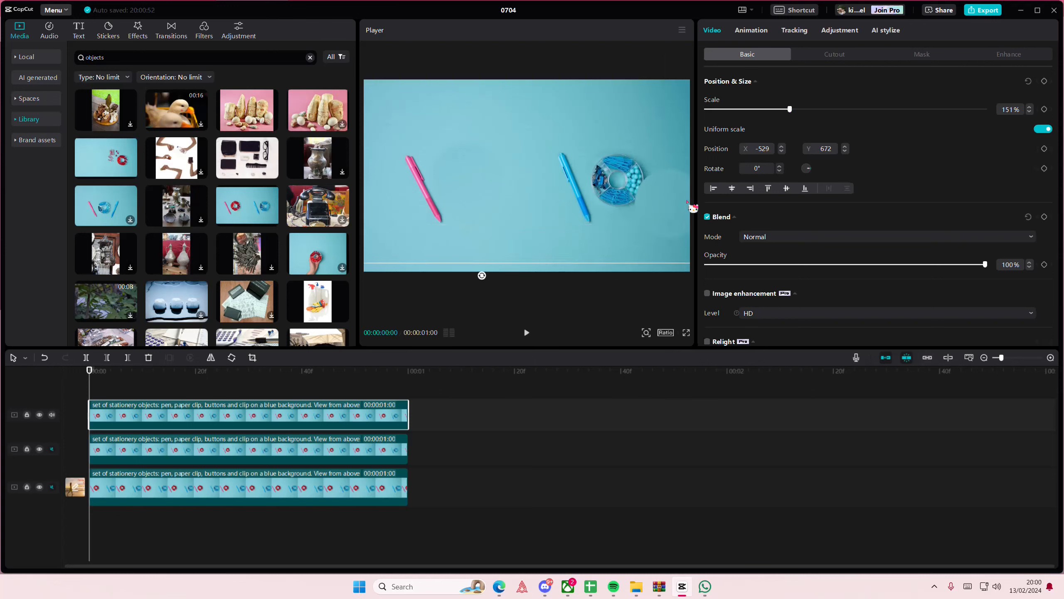
Raise the circle mask's Feather slightly to soften its edge
click(922, 54)
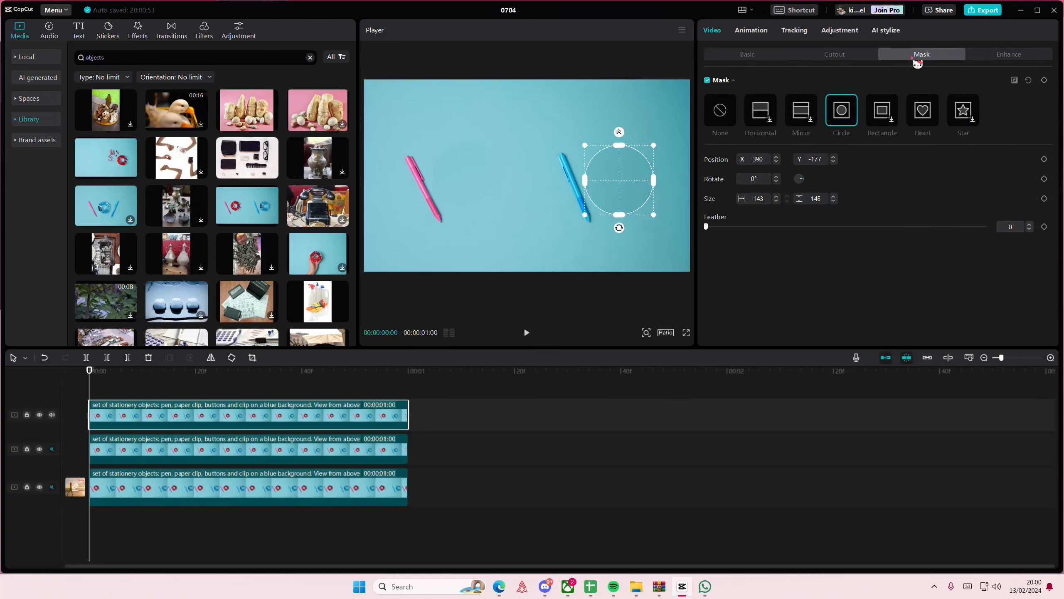
drag(706, 227, 710, 227)
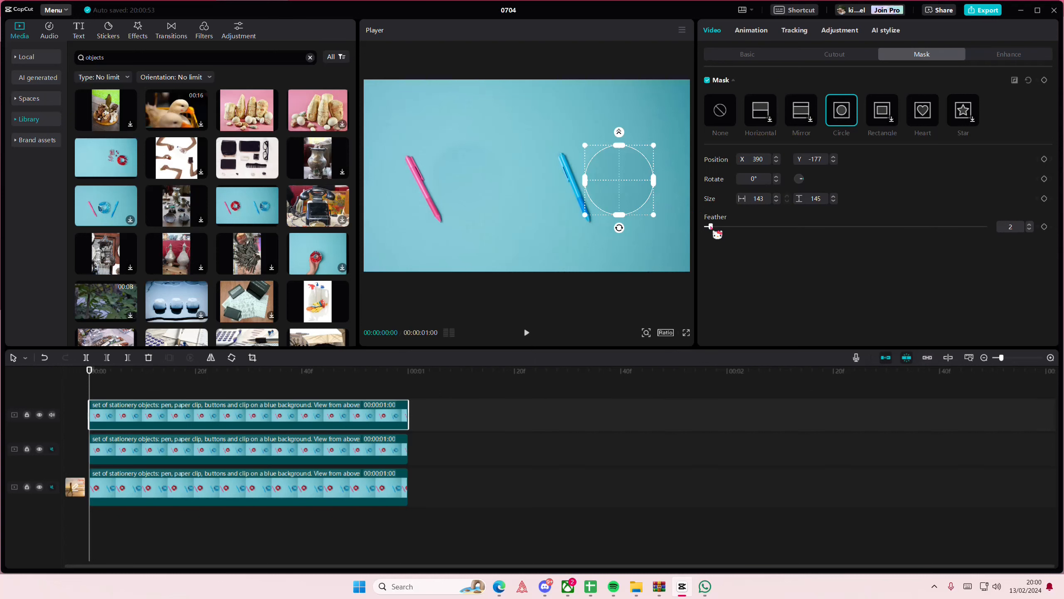
drag(710, 227, 720, 227)
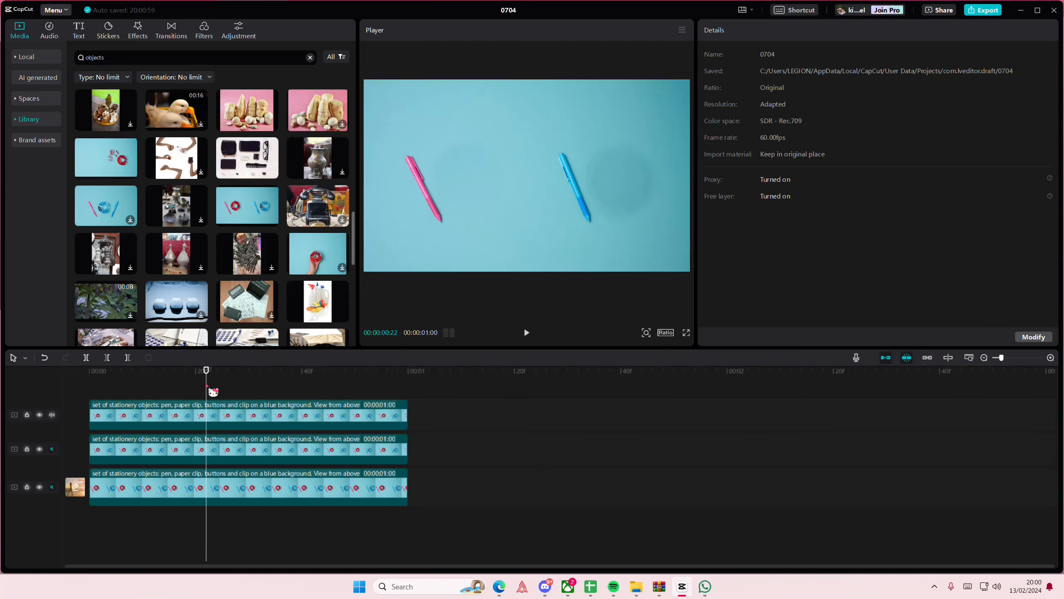
Review the top clip's mask, then hide its track so both trays show again
click(248, 414)
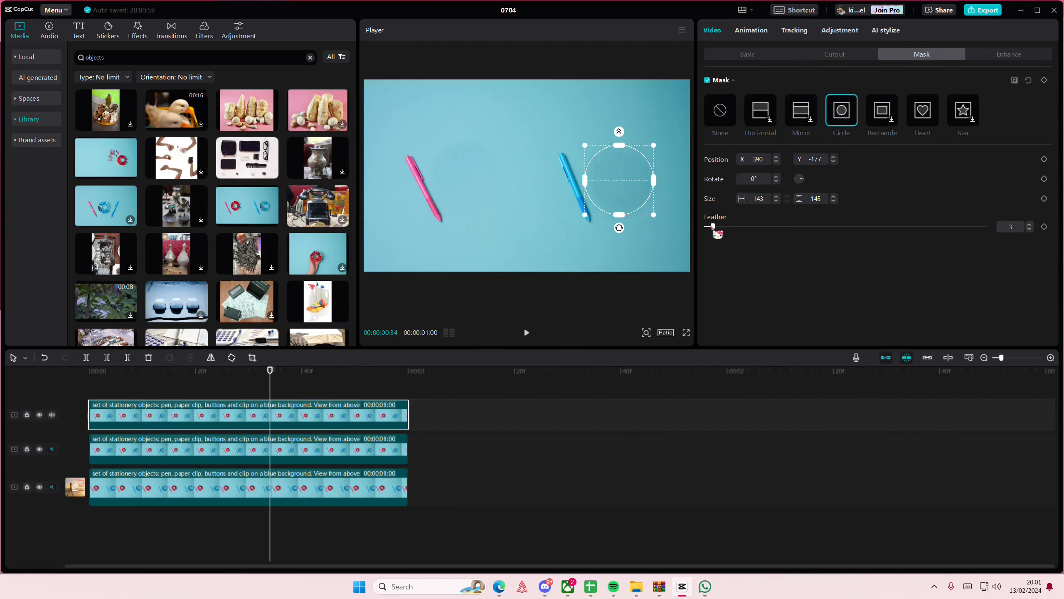
click(249, 390)
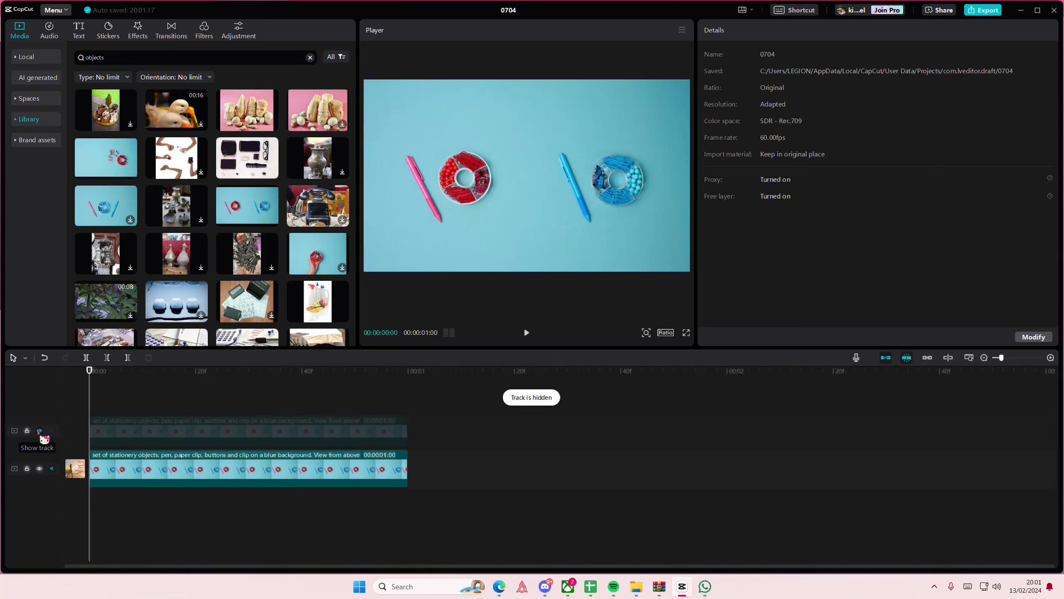
click(39, 430)
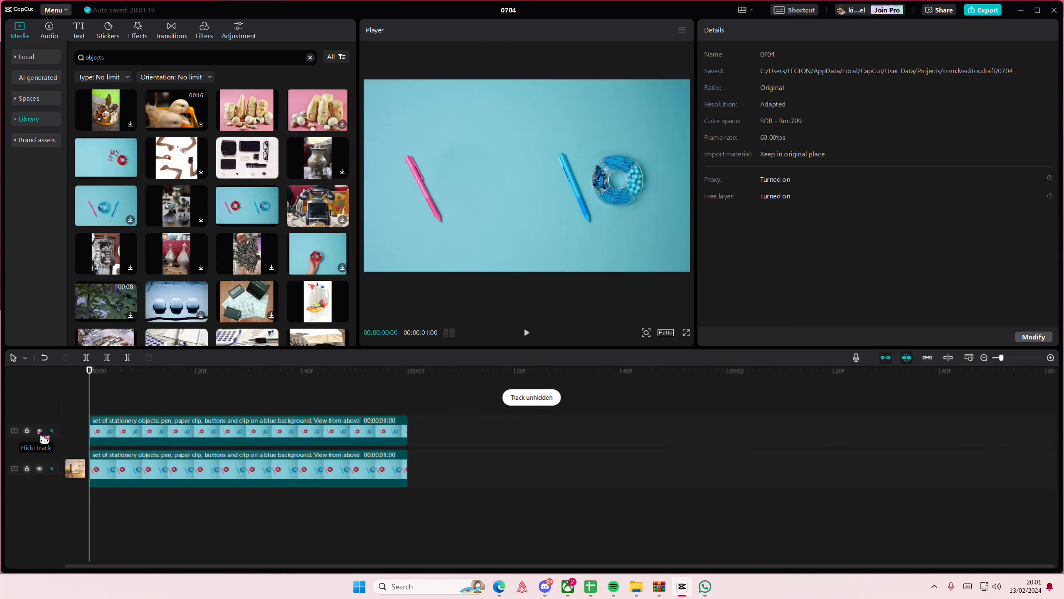
click(39, 431)
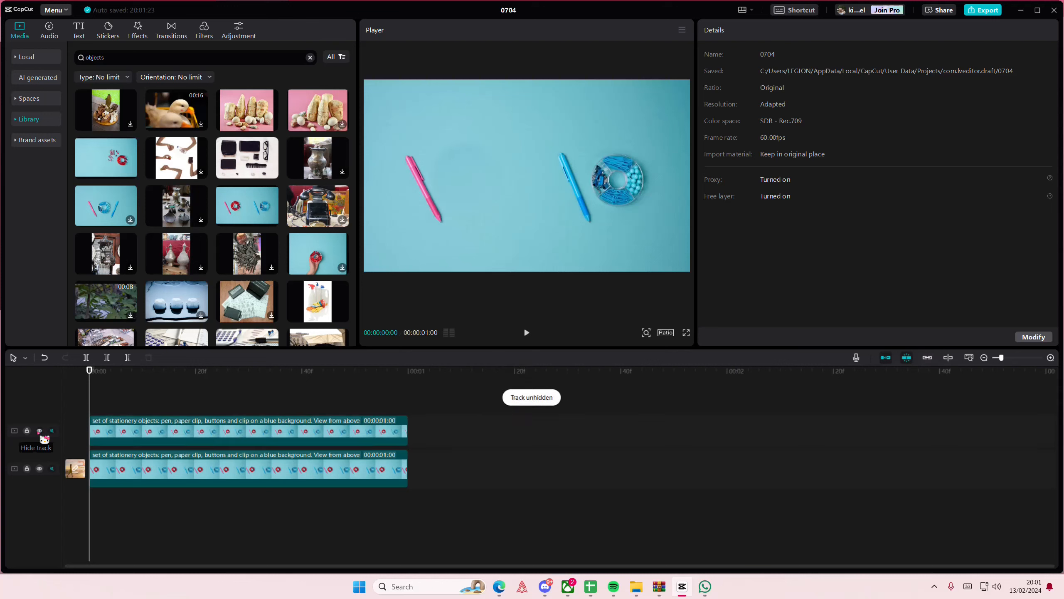
click(39, 430)
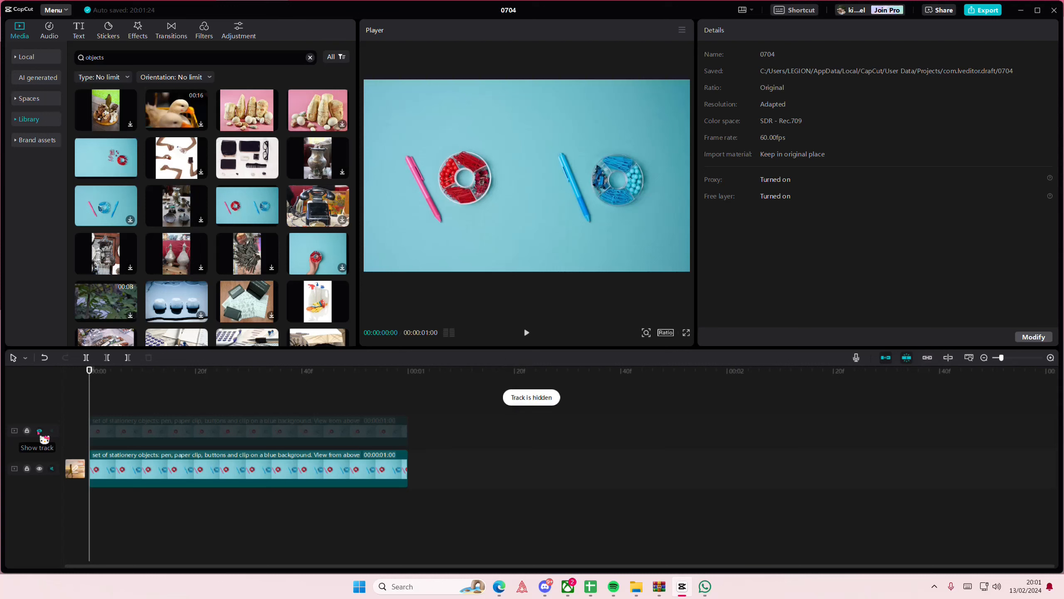
click(39, 431)
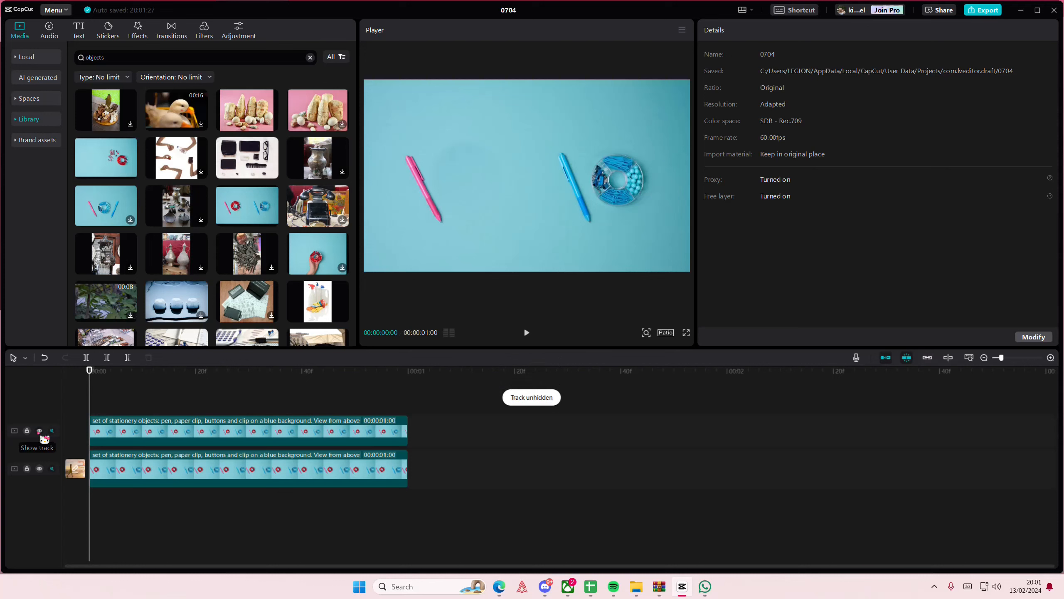
click(39, 430)
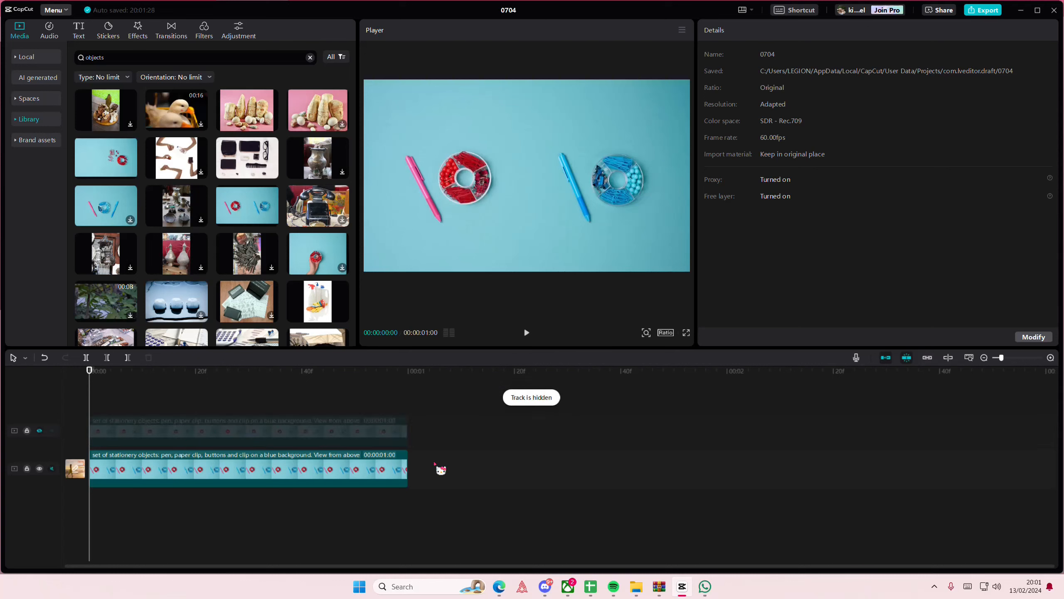